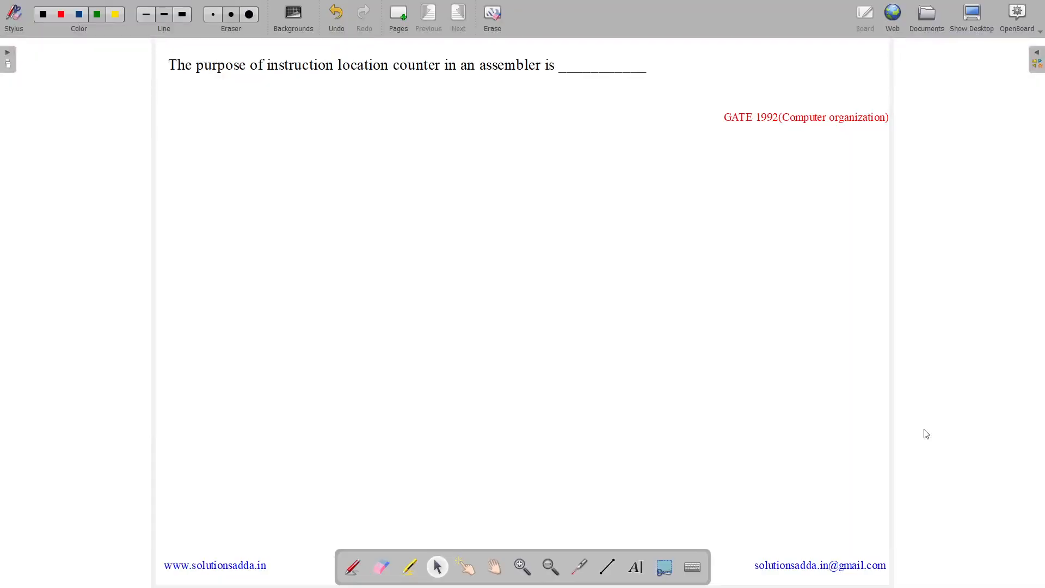
mouse_move(325, 232)
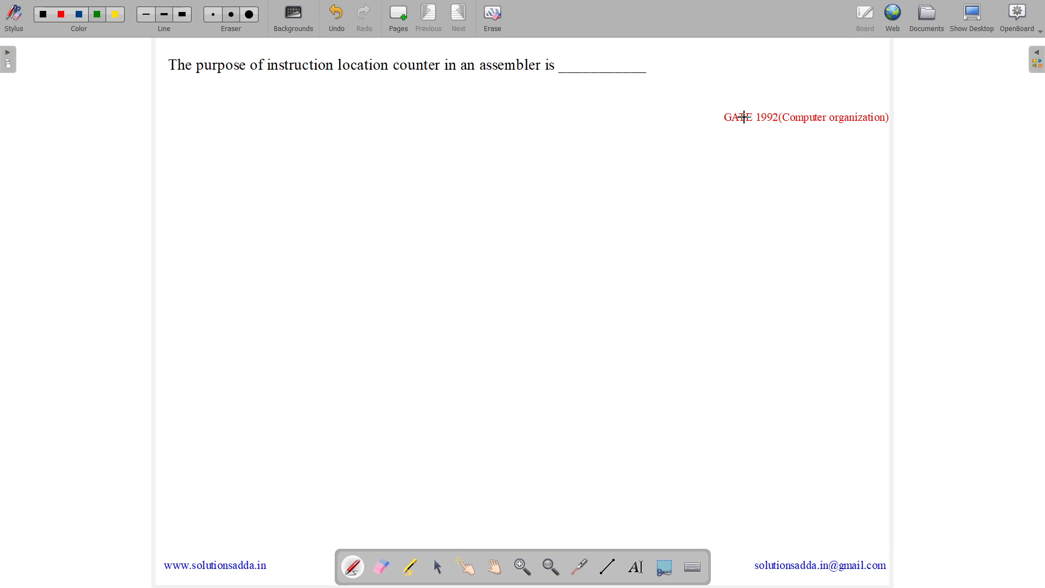
Underline the 'GATE 1992' label and the question's key words in green ink
drag(728, 132, 793, 128)
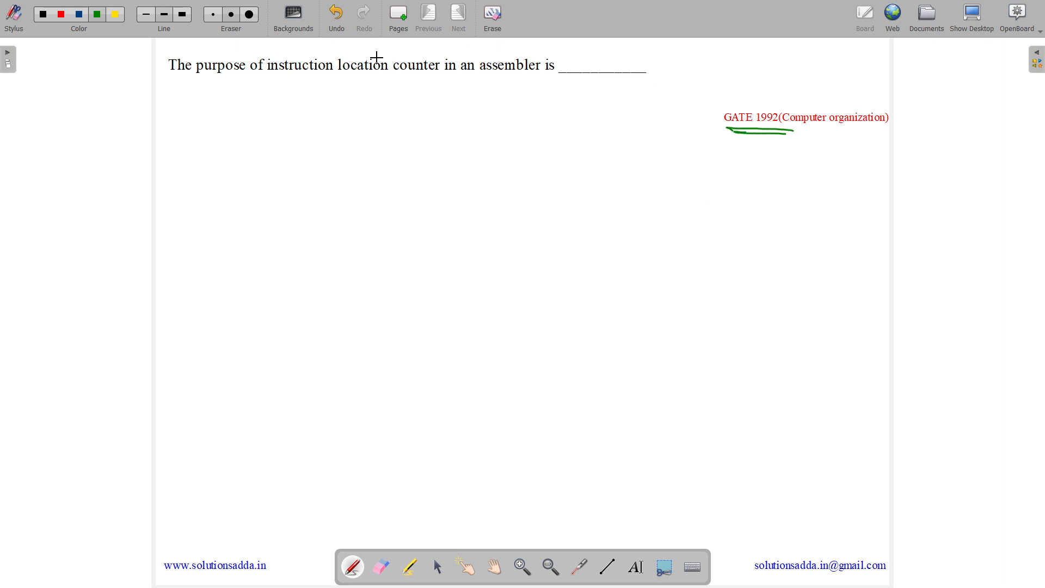
drag(167, 80, 237, 79)
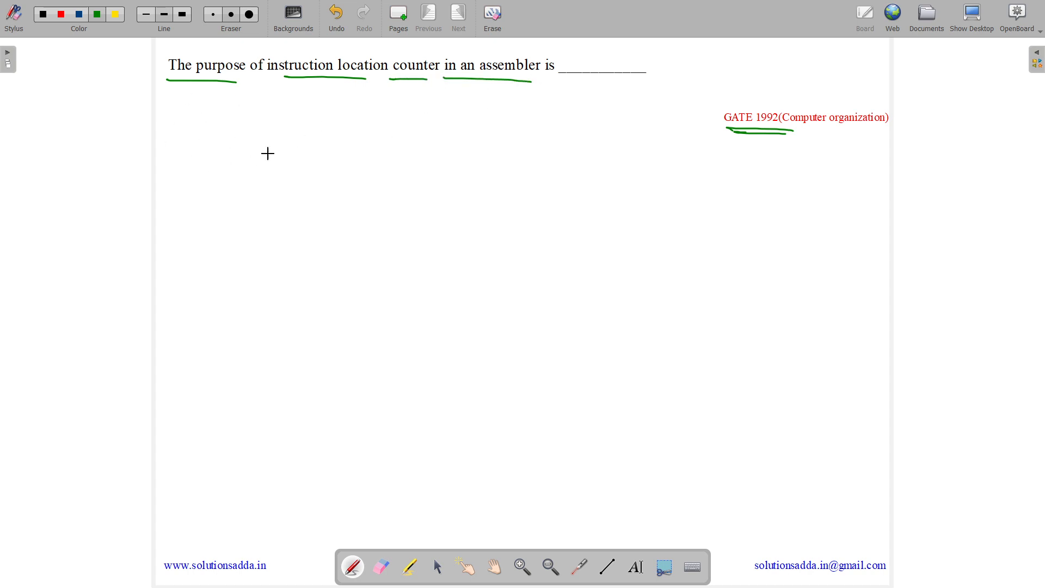
Draw a labelled green ALC box holding MOV R1, R2 and goto, beside a circled if/while/for list
drag(305, 217, 457, 125)
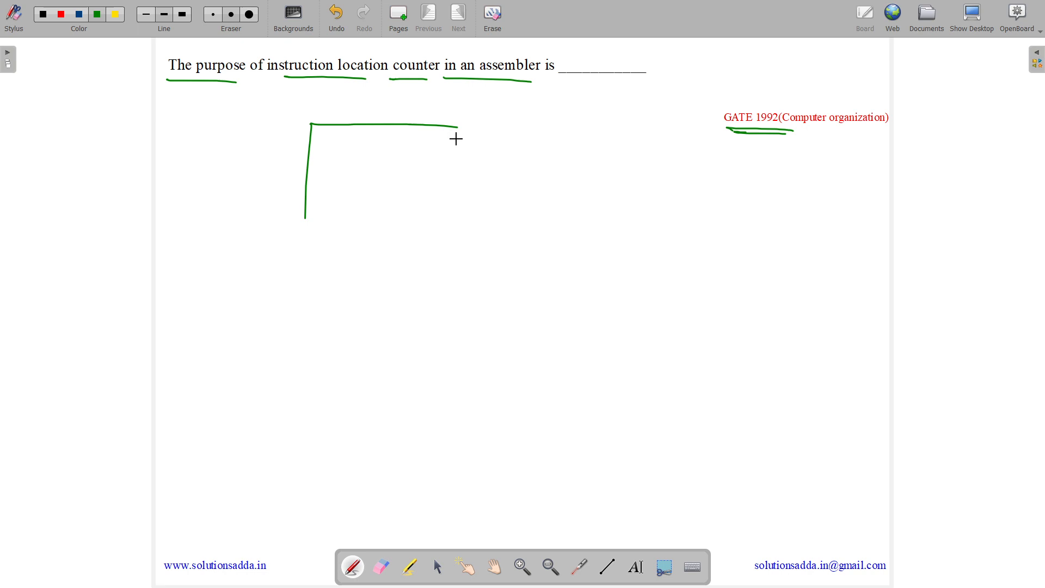
drag(457, 127, 420, 338)
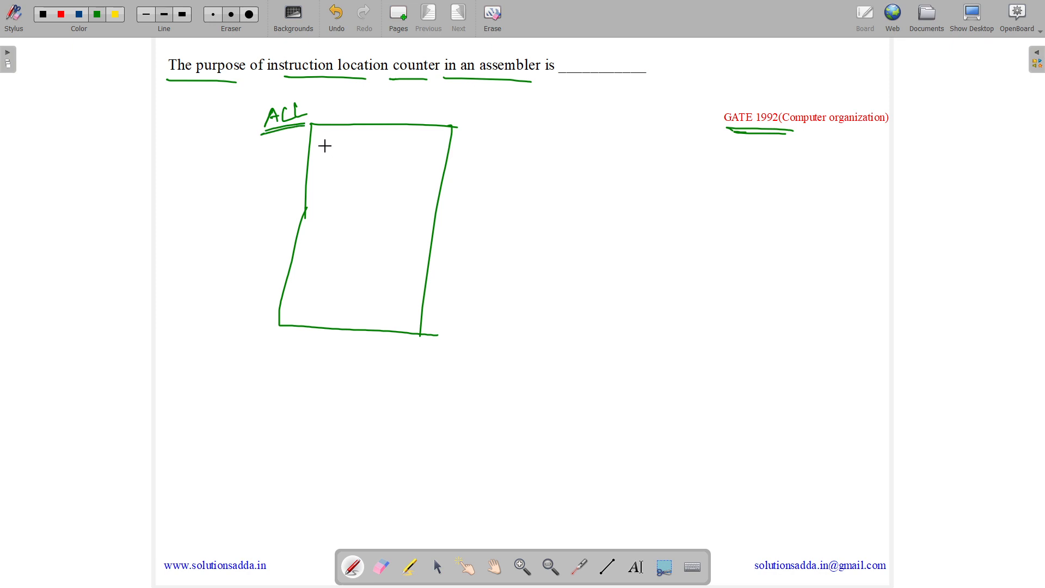
drag(317, 140, 327, 150)
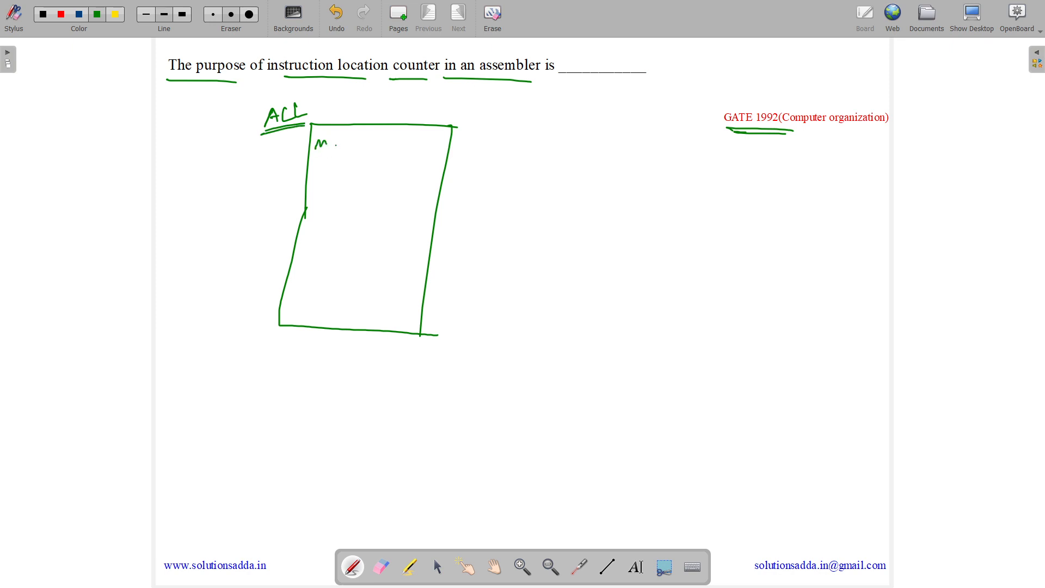
drag(327, 147, 387, 147)
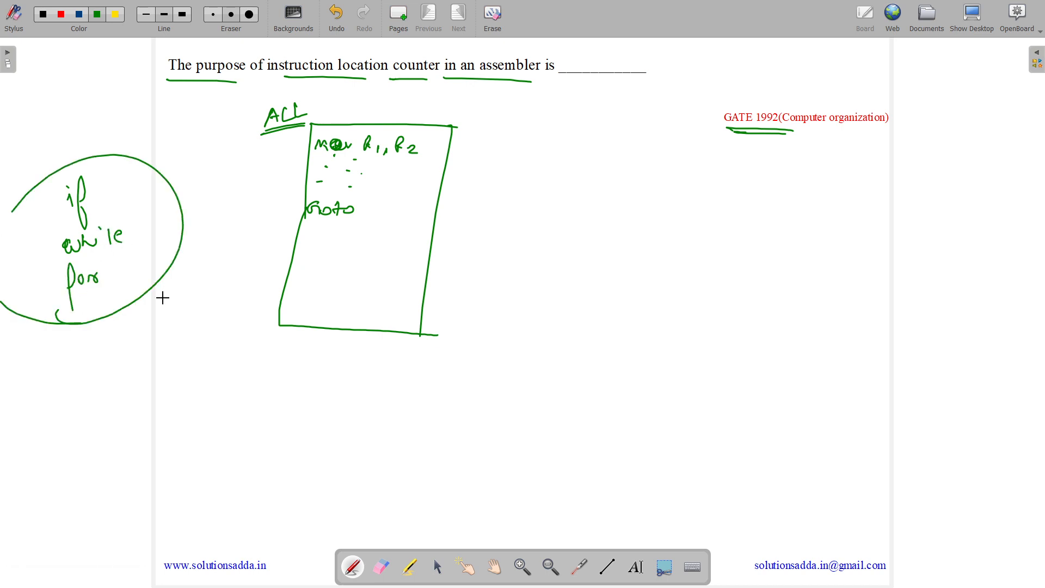
Arrow the loop list to the box, write an underlined X after goto, and add a red wavy arrow
drag(175, 220, 267, 230)
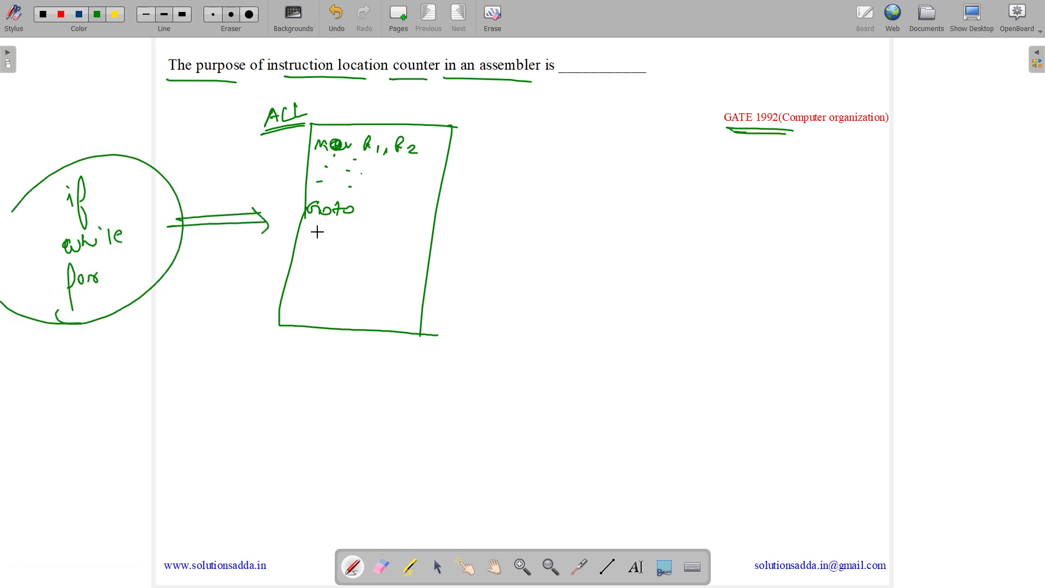
drag(363, 213, 397, 212)
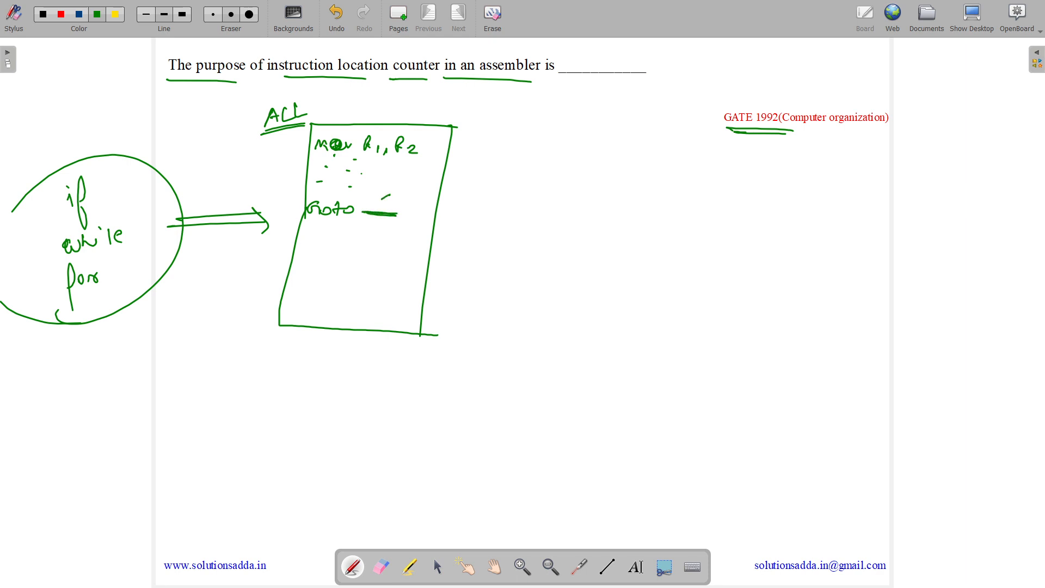
drag(372, 207, 392, 196)
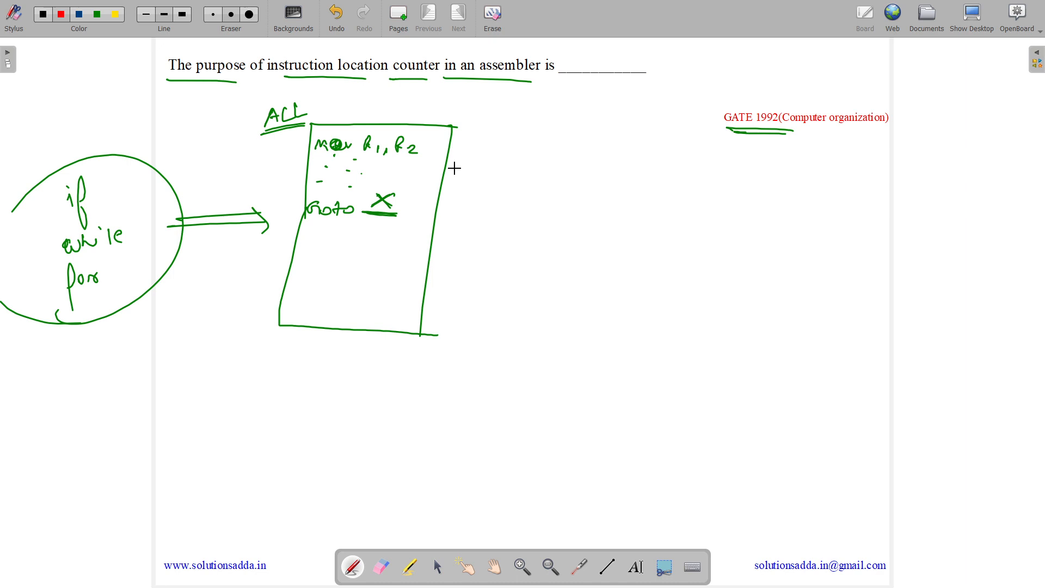
drag(473, 138, 452, 216)
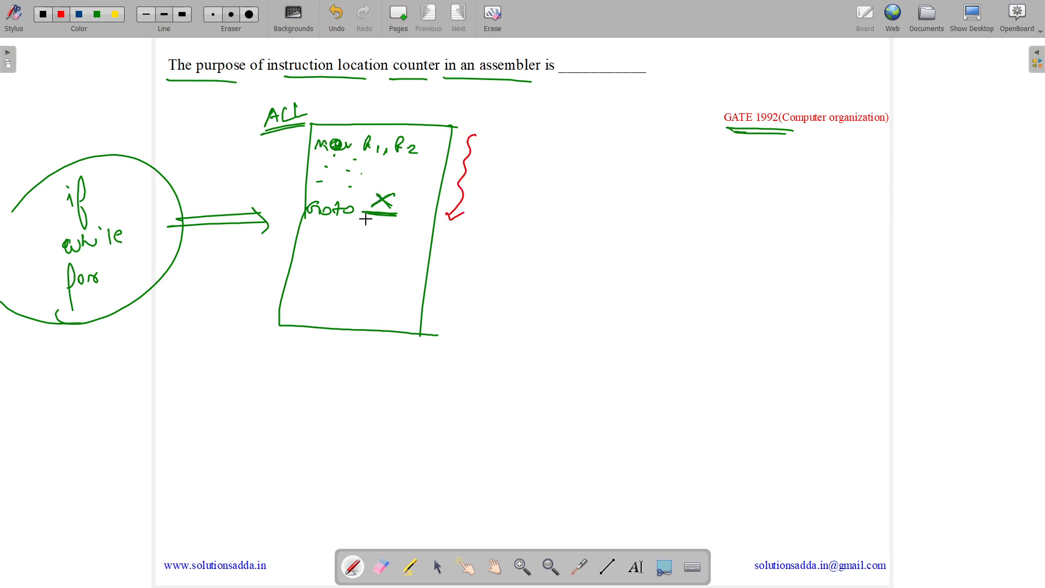
Draw red arrows from goto X to X: labels, cross out X, and write 'backpatch' beside the box
drag(400, 198, 560, 195)
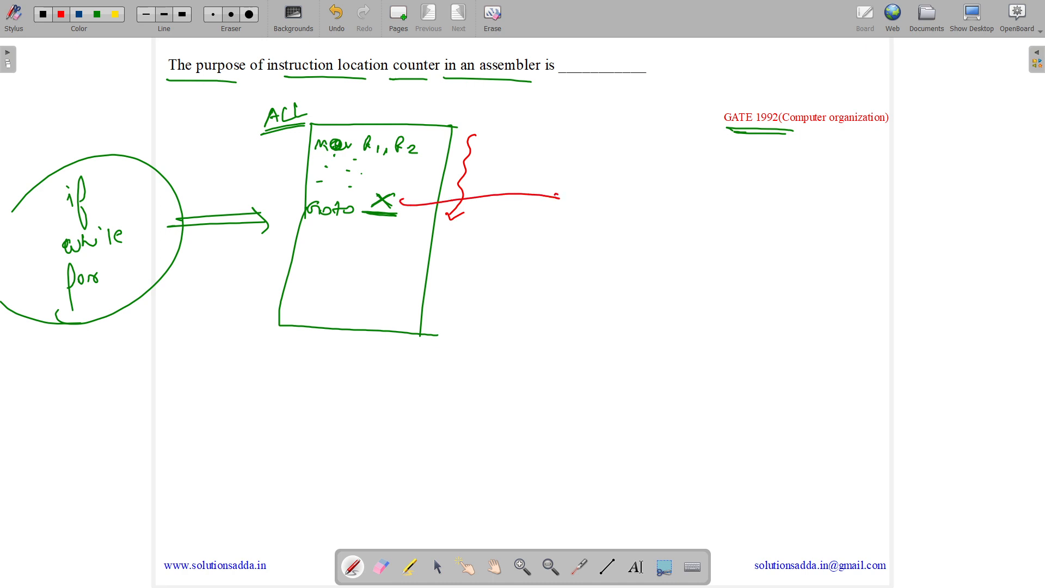
drag(556, 200, 604, 203)
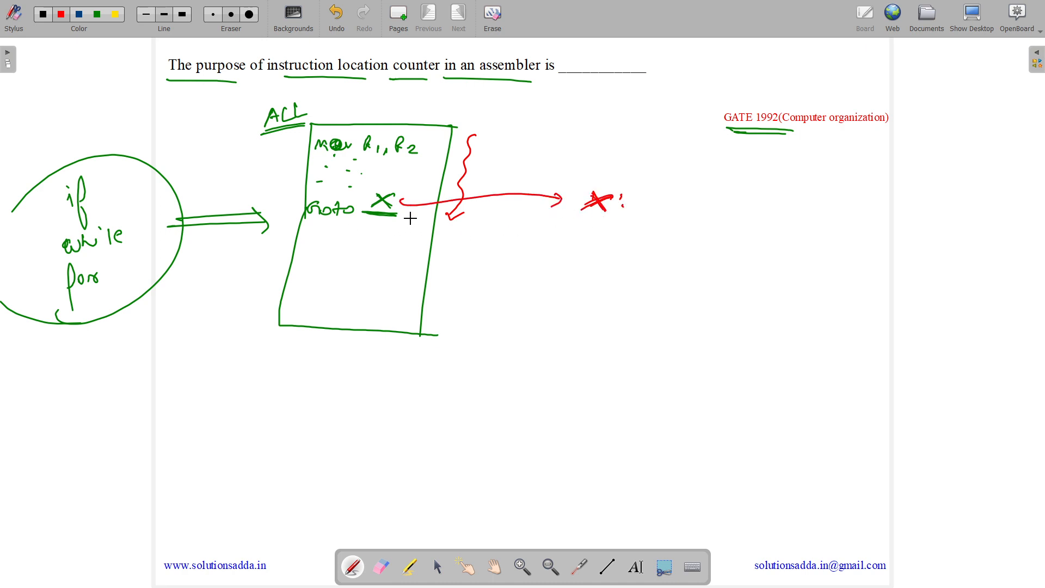
drag(416, 216, 383, 360)
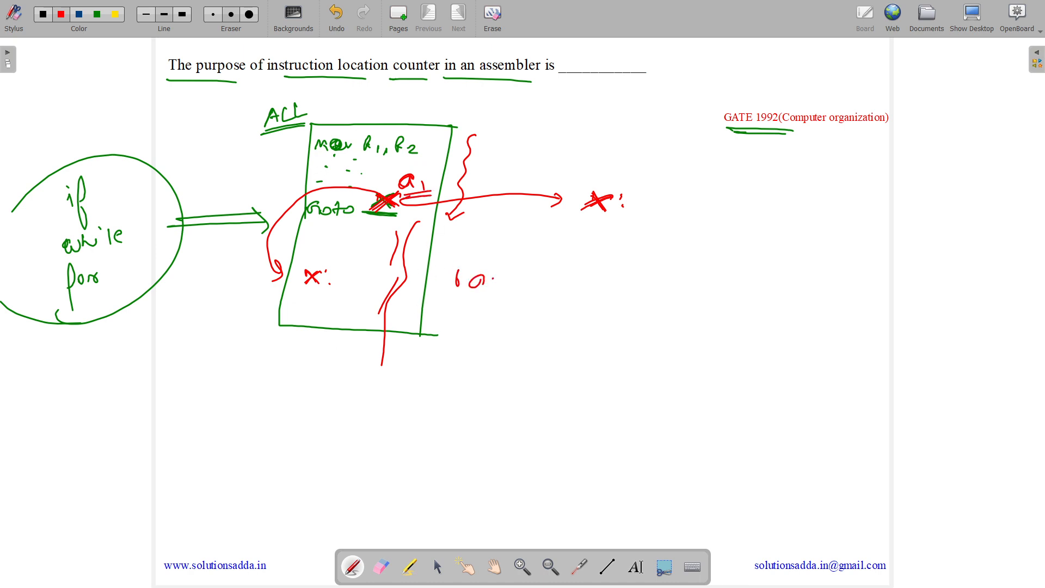
drag(460, 280, 567, 279)
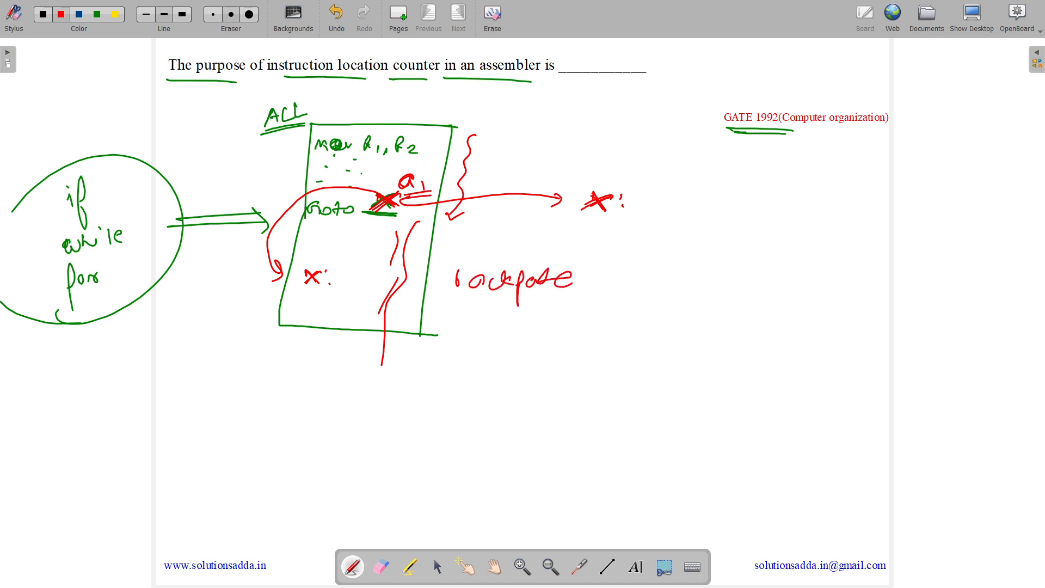